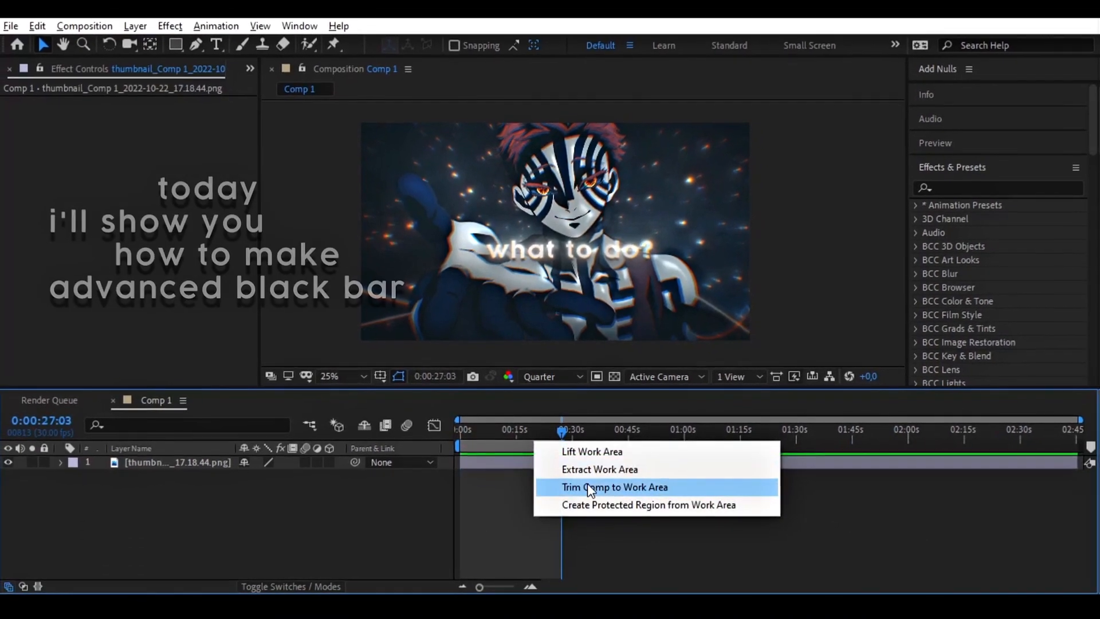
- Trim the composition to the length of the work area
left_click(613, 488)
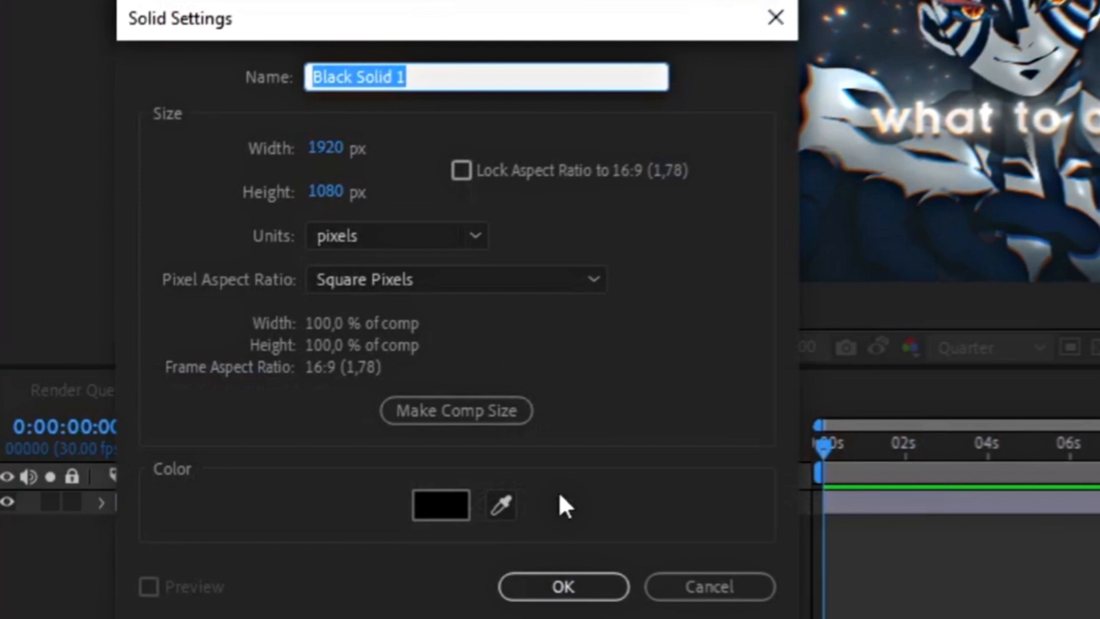
- Create a comp-size black solid, apply Roughen Edges via 'rou' search, and start Auto-trace
left_click(562, 587)
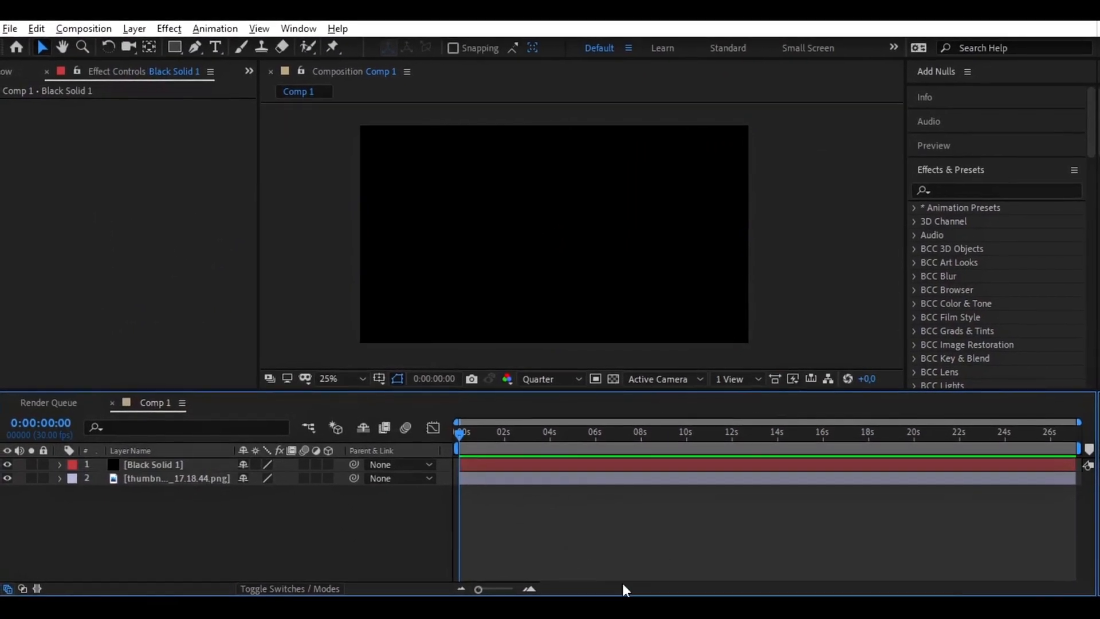
left_click(150, 463)
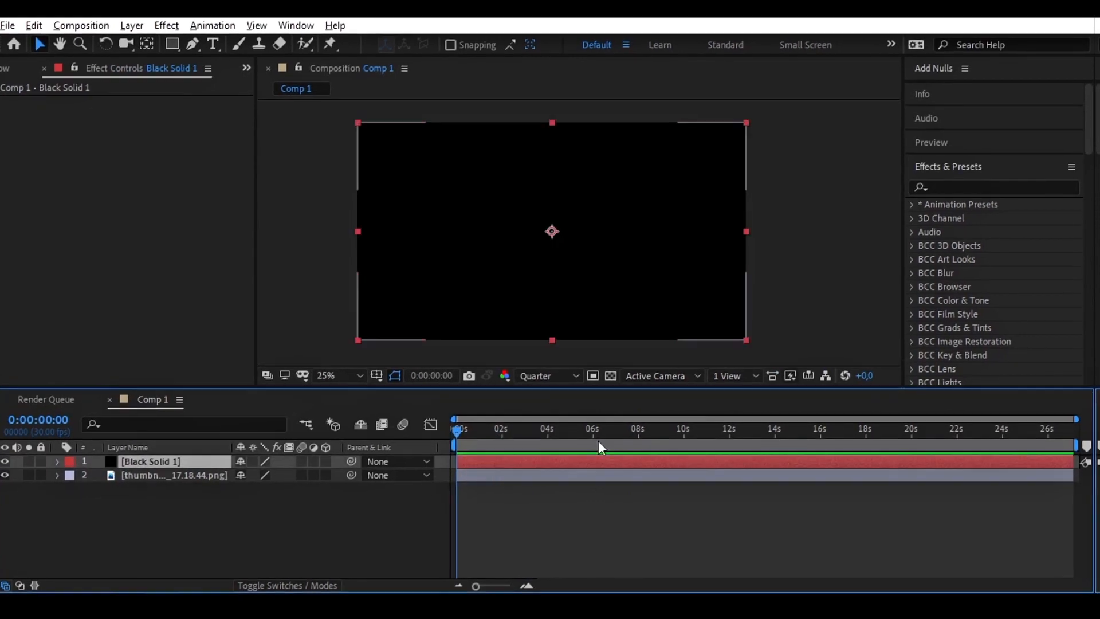
type("roughen")
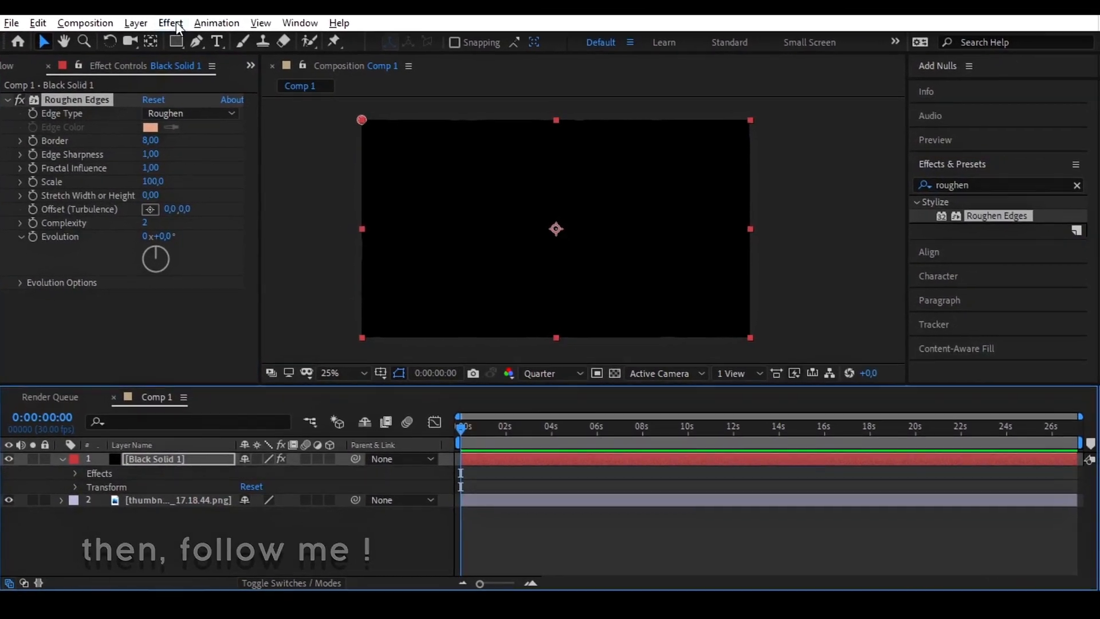
left_click(85, 23)
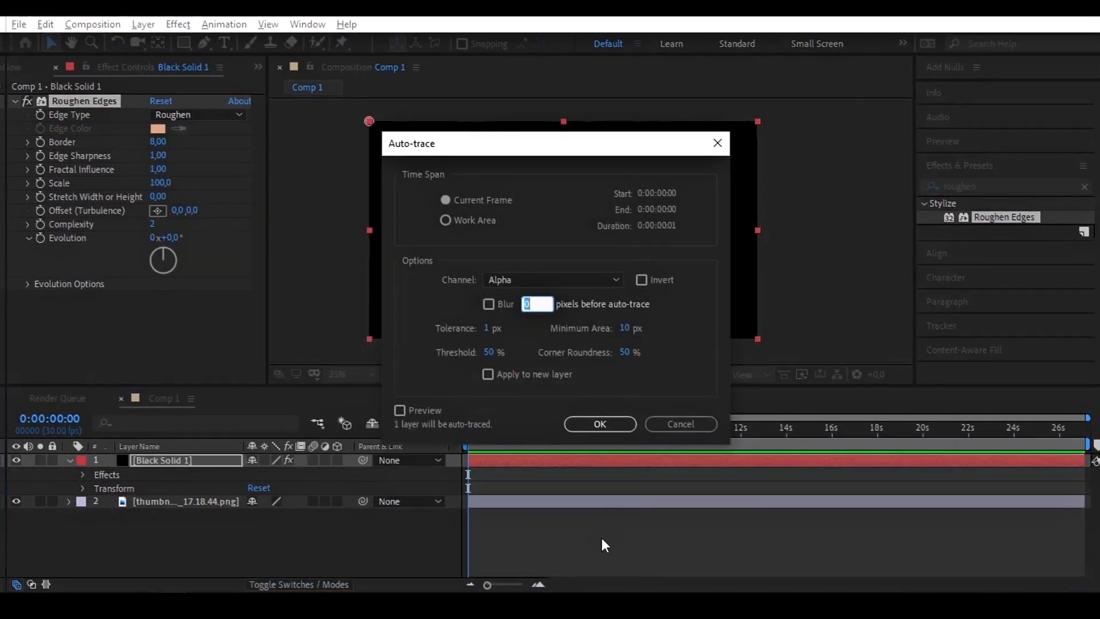
- Confirm the auto-trace to create a mask and reveal it on the black solid layer
left_click(599, 424)
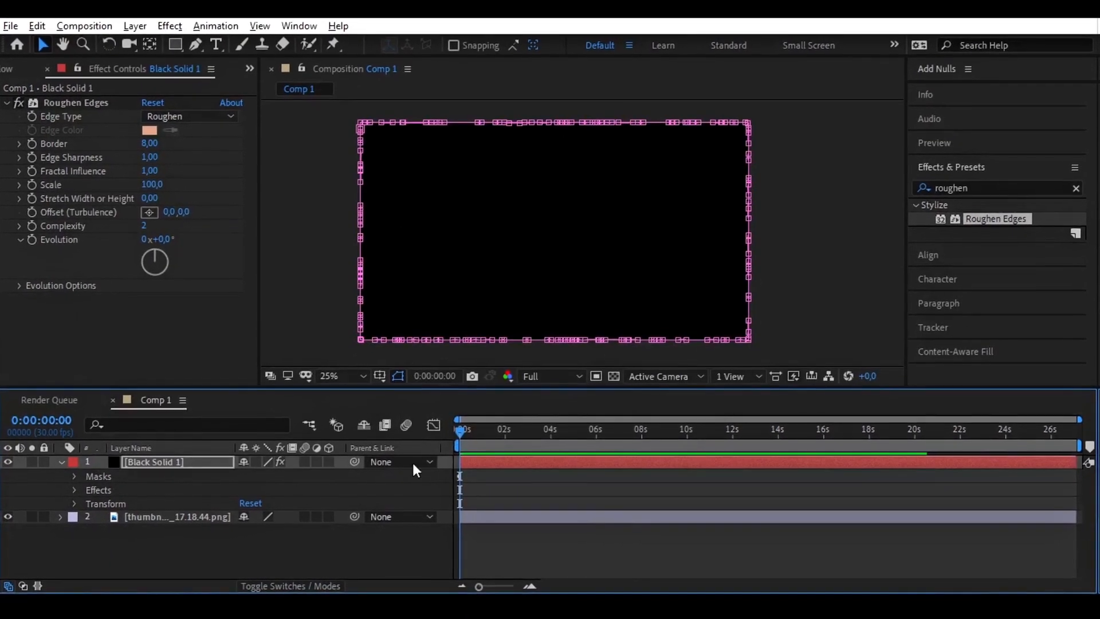
left_click(74, 476)
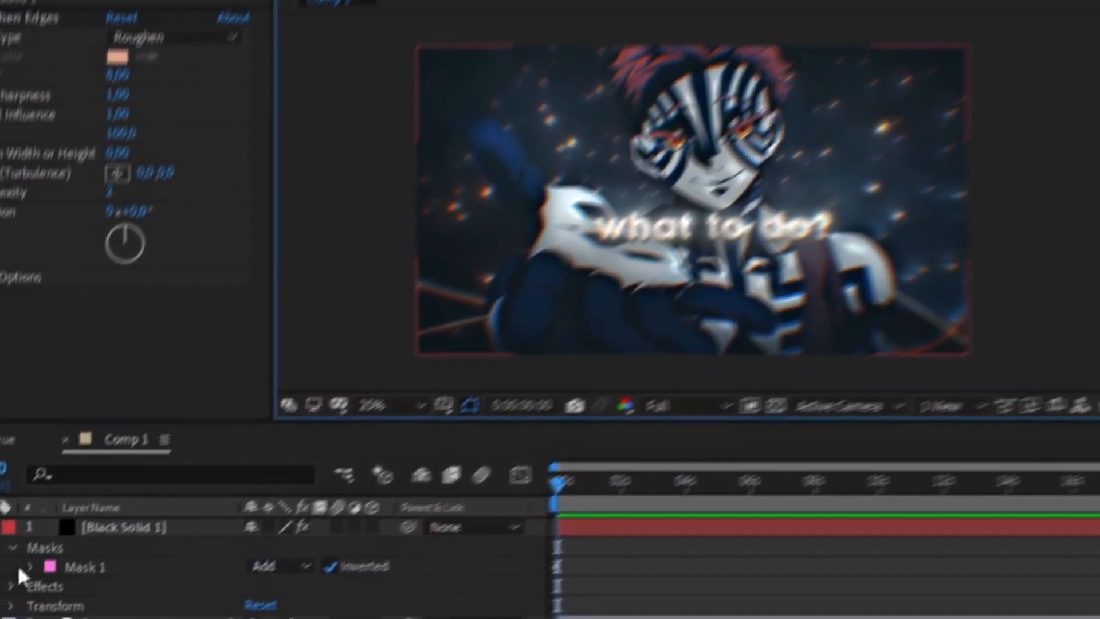
- Invert Mask 1 with 29 px feather and -25 px expansion, and hide the mask outline
left_click(27, 566)
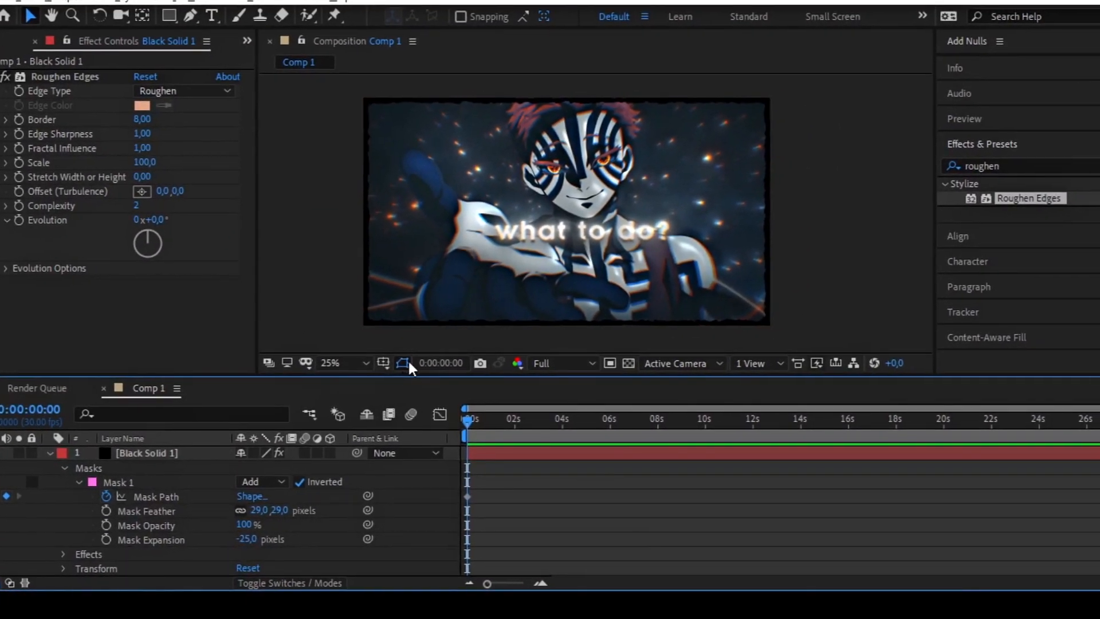
left_click(330, 363)
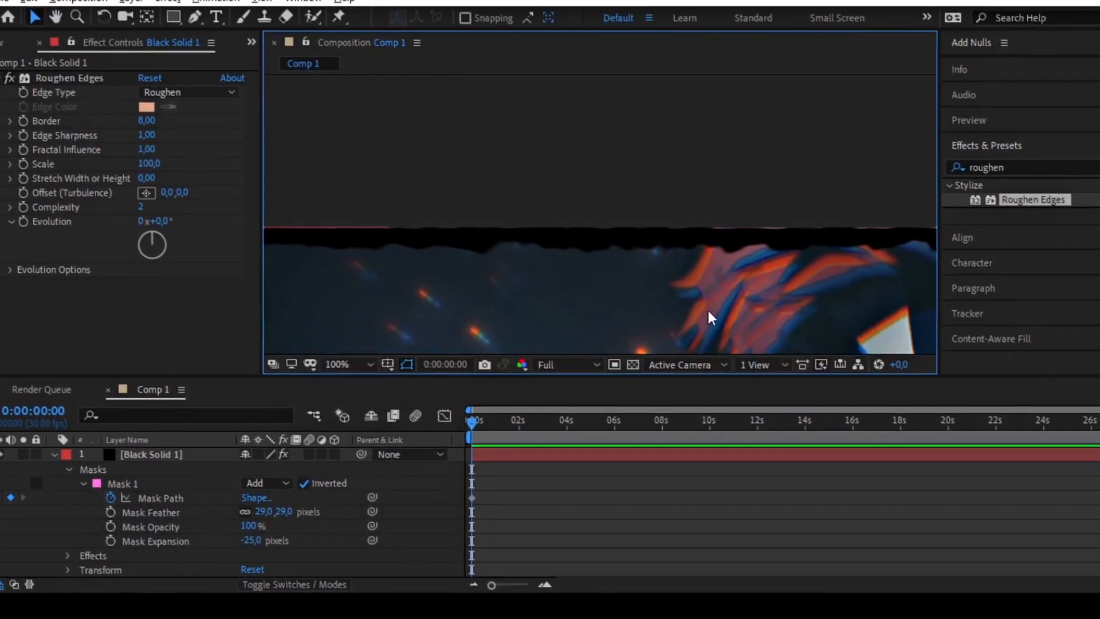
- Set Roughen Edges Scale 250 and Fractal Influence 0, checking the edge zoomed in then at full frame
left_click(337, 364)
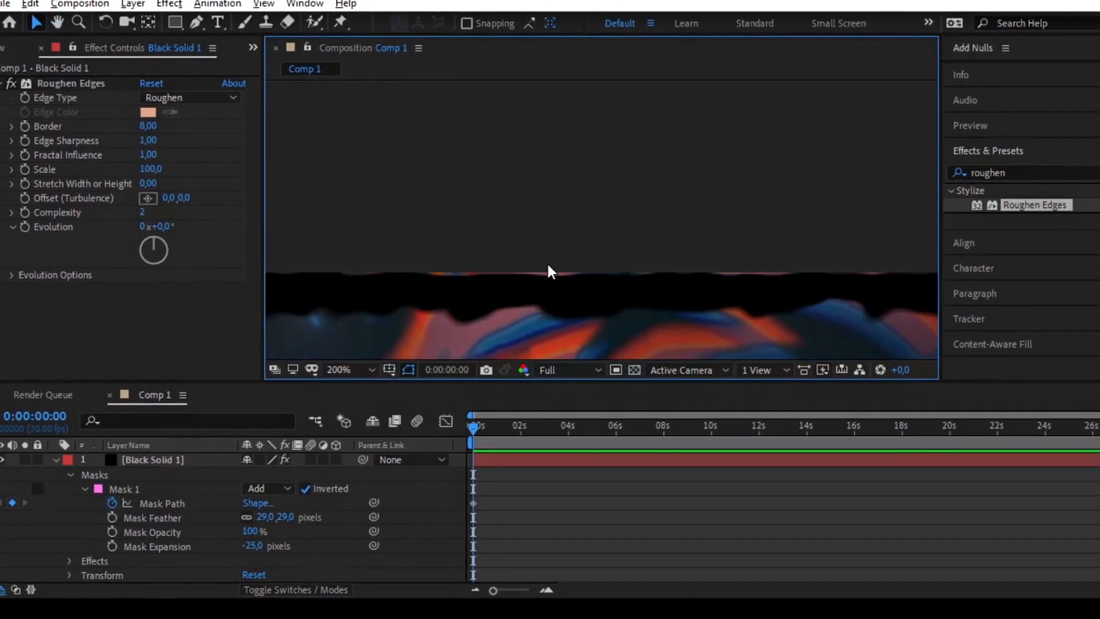
left_click(338, 369)
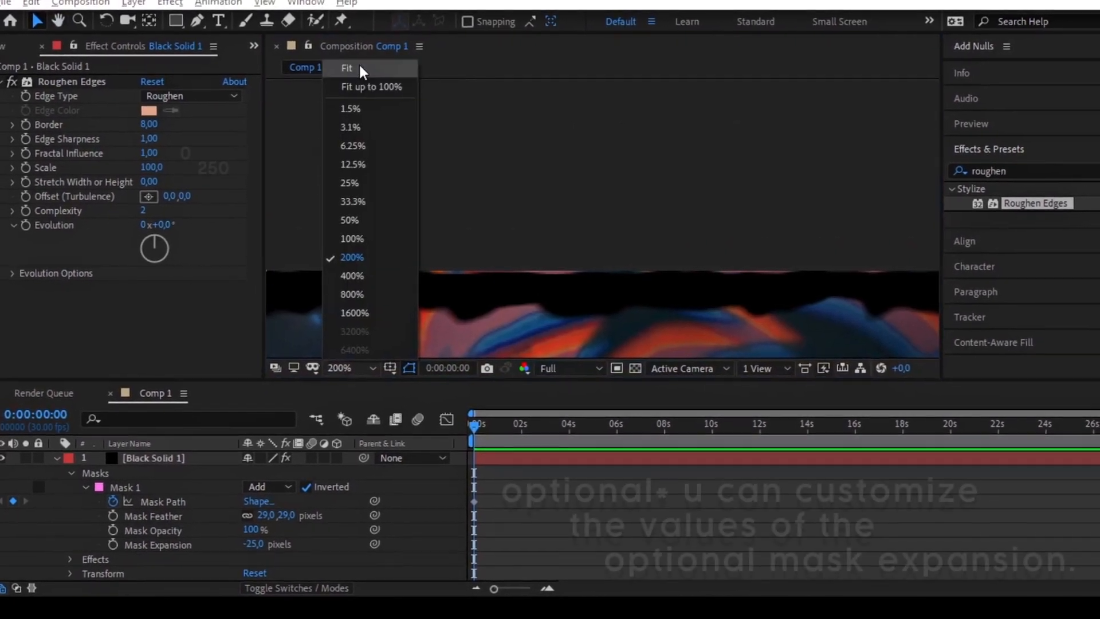
left_click(347, 68)
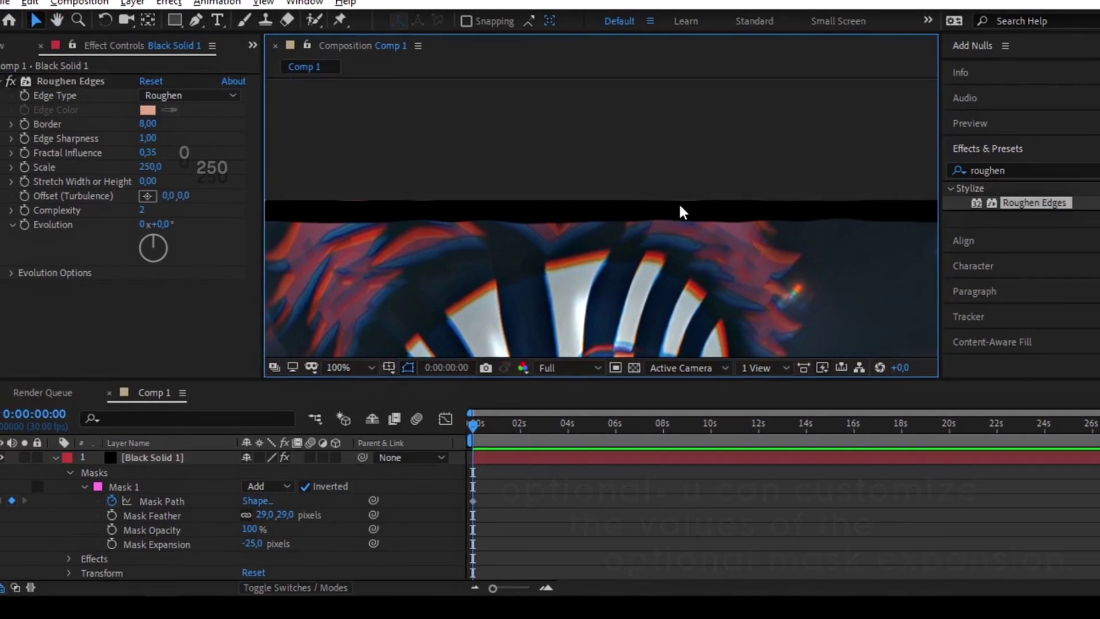
left_click(340, 367)
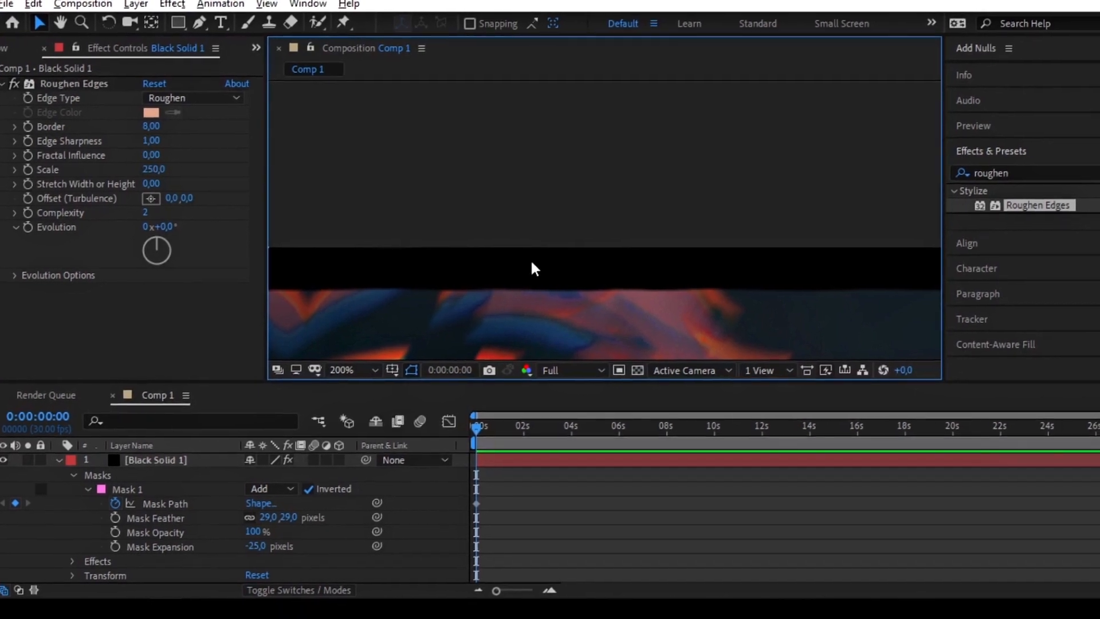
left_click(341, 370)
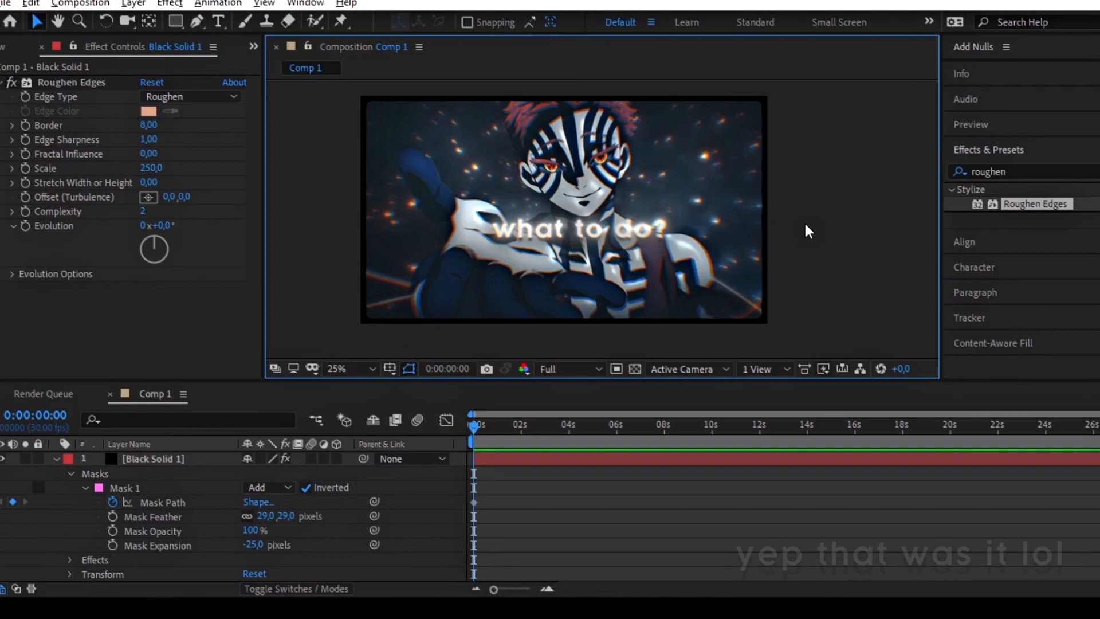
left_click(336, 369)
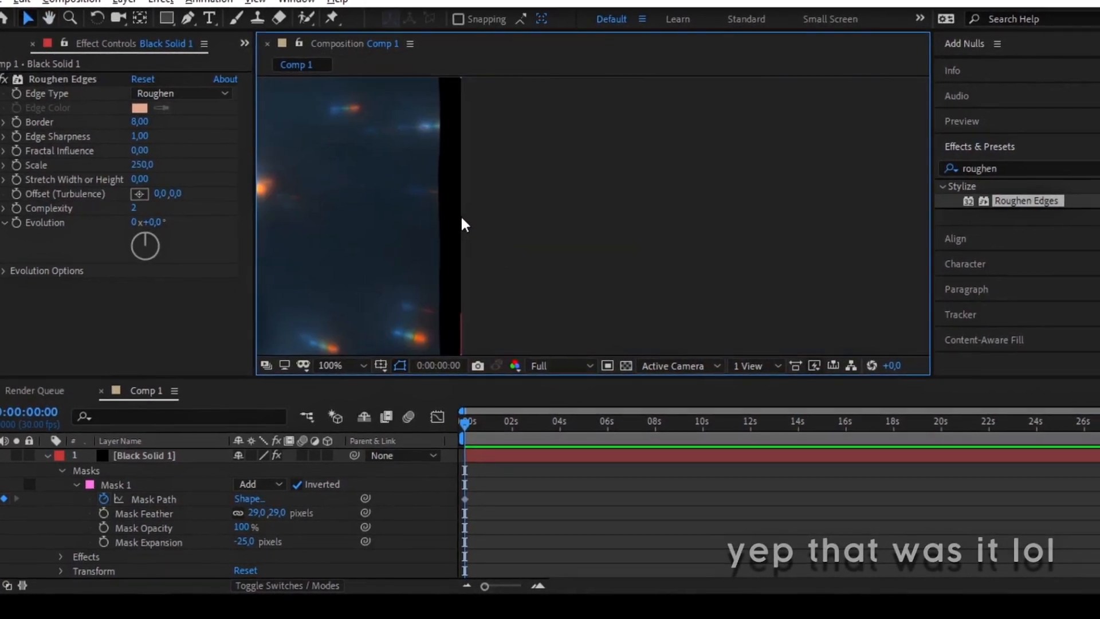